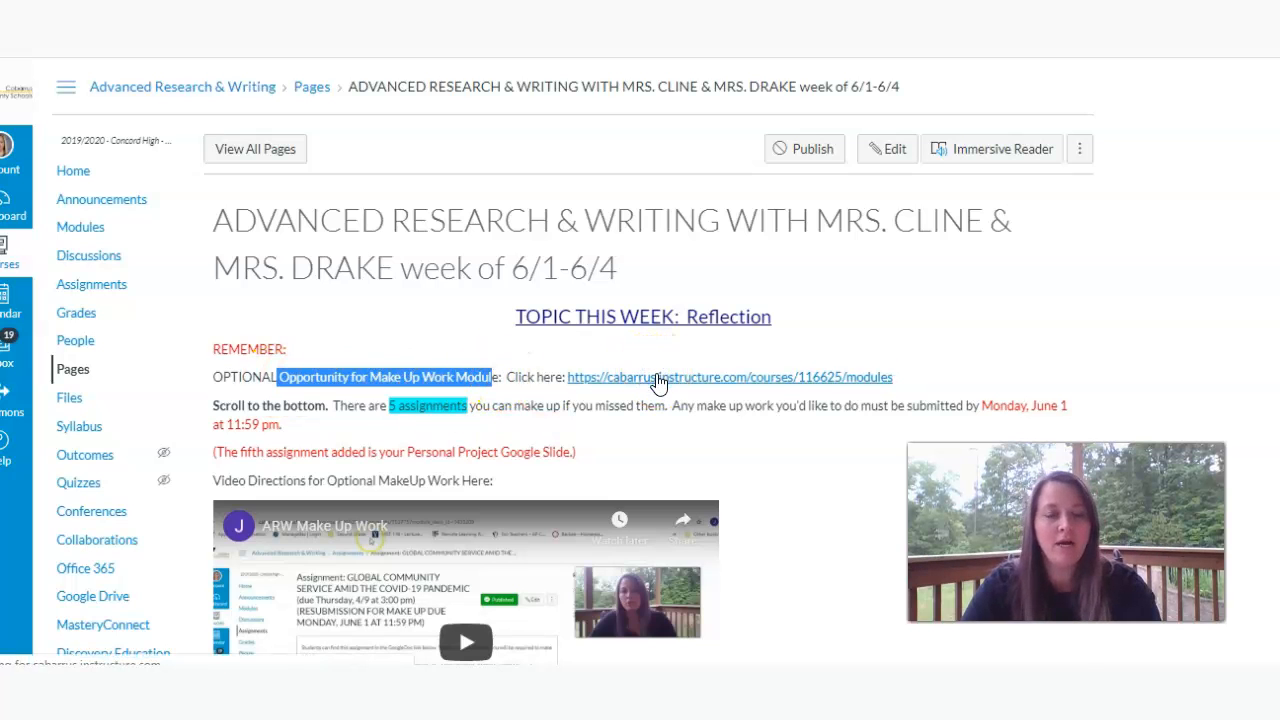
Step: Go to the Modules page and scroll to the Make Up Work for Missed Assignments module
left_click(728, 376)
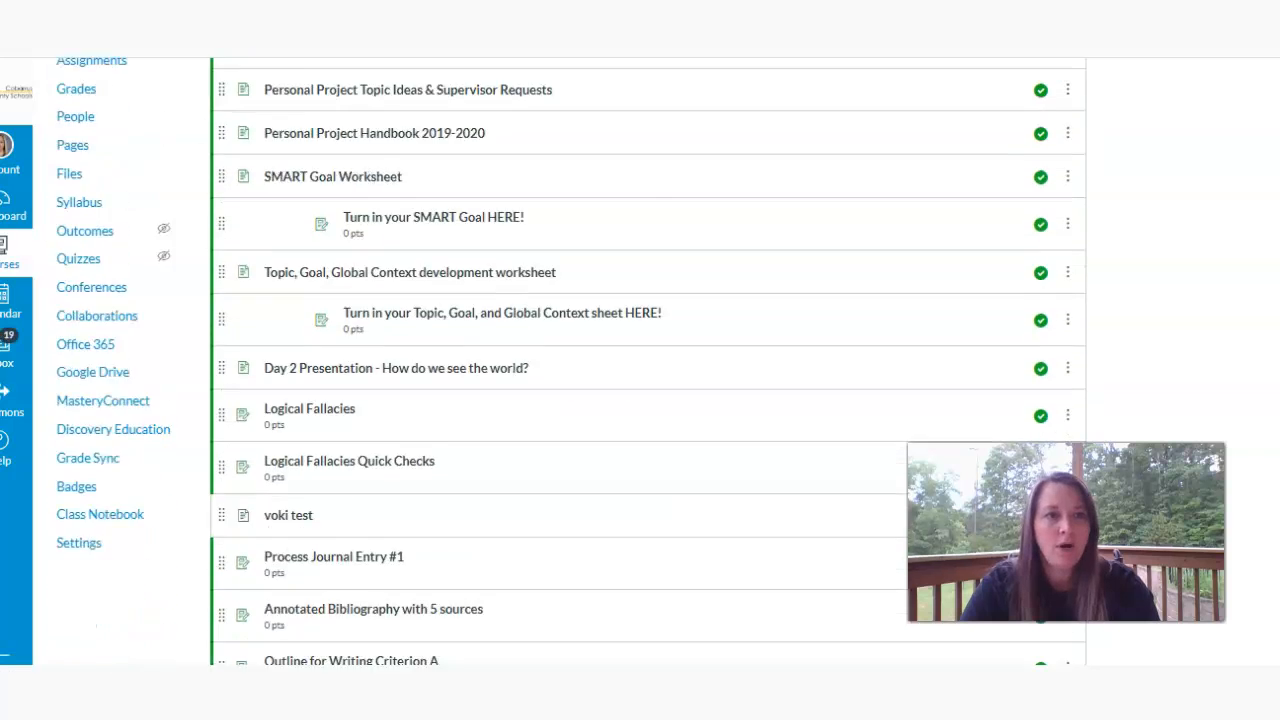
scroll("down", 3)
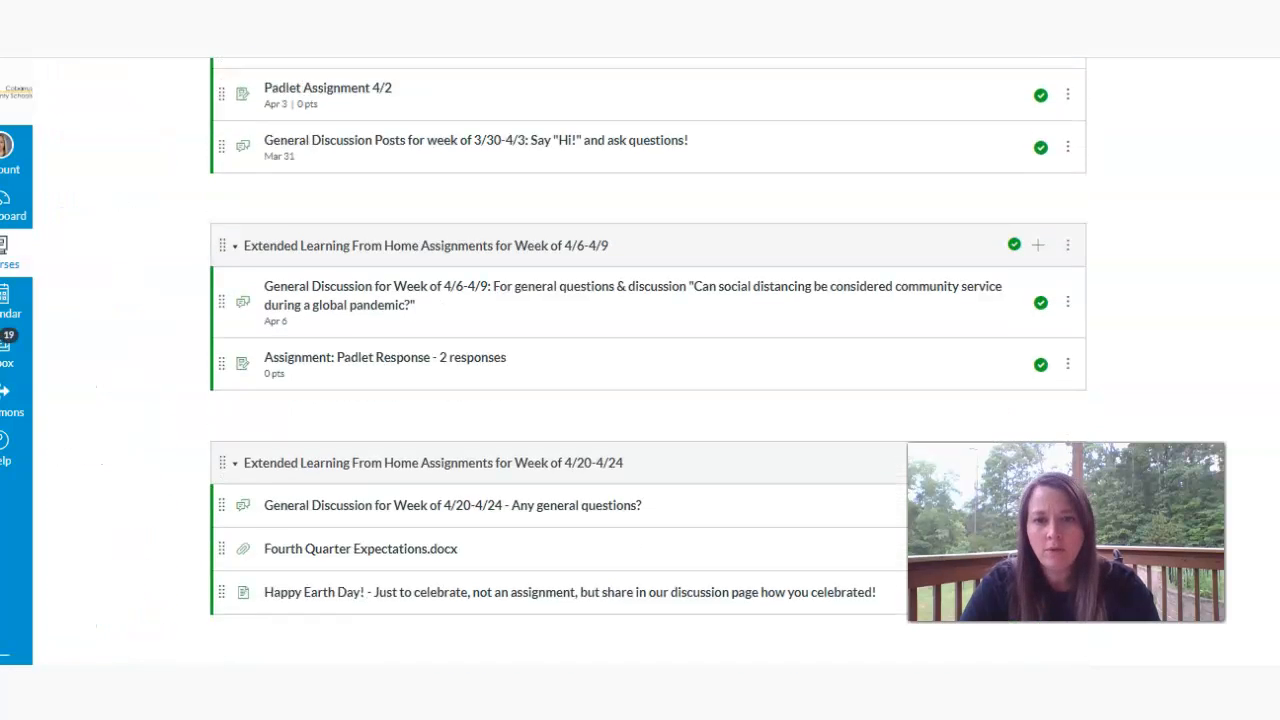
scroll("down", 3)
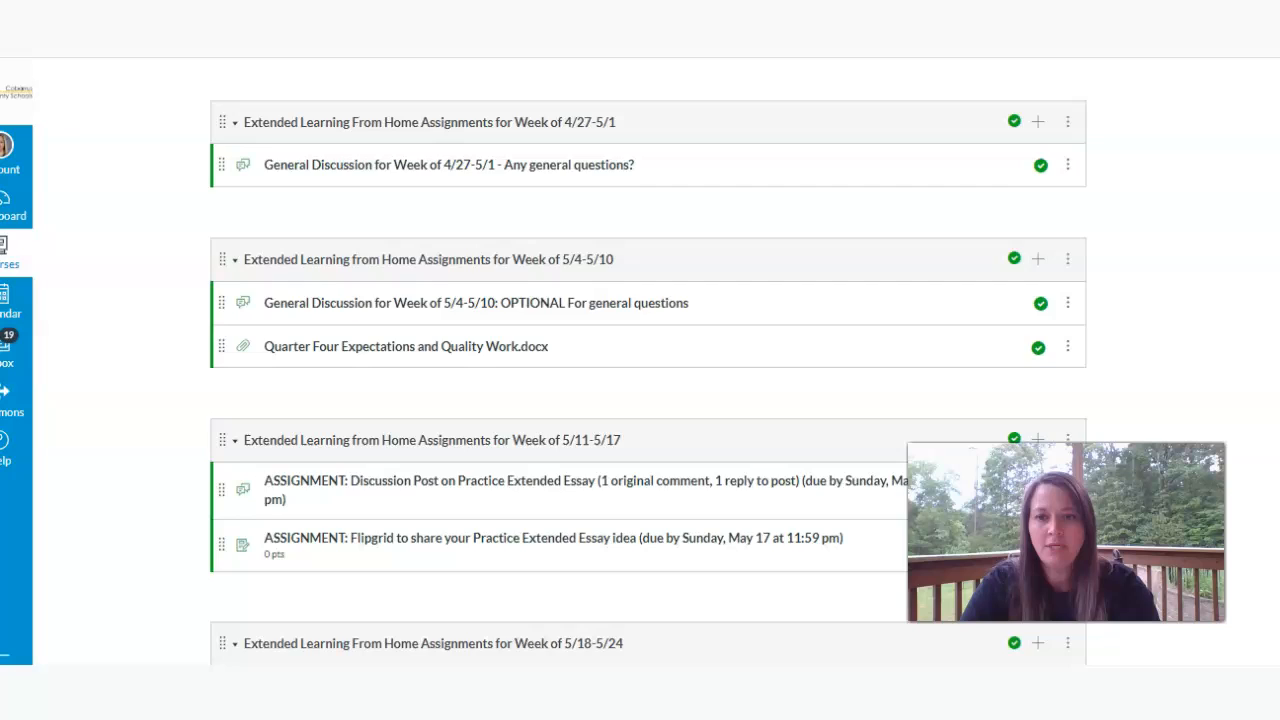
scroll("down", 3)
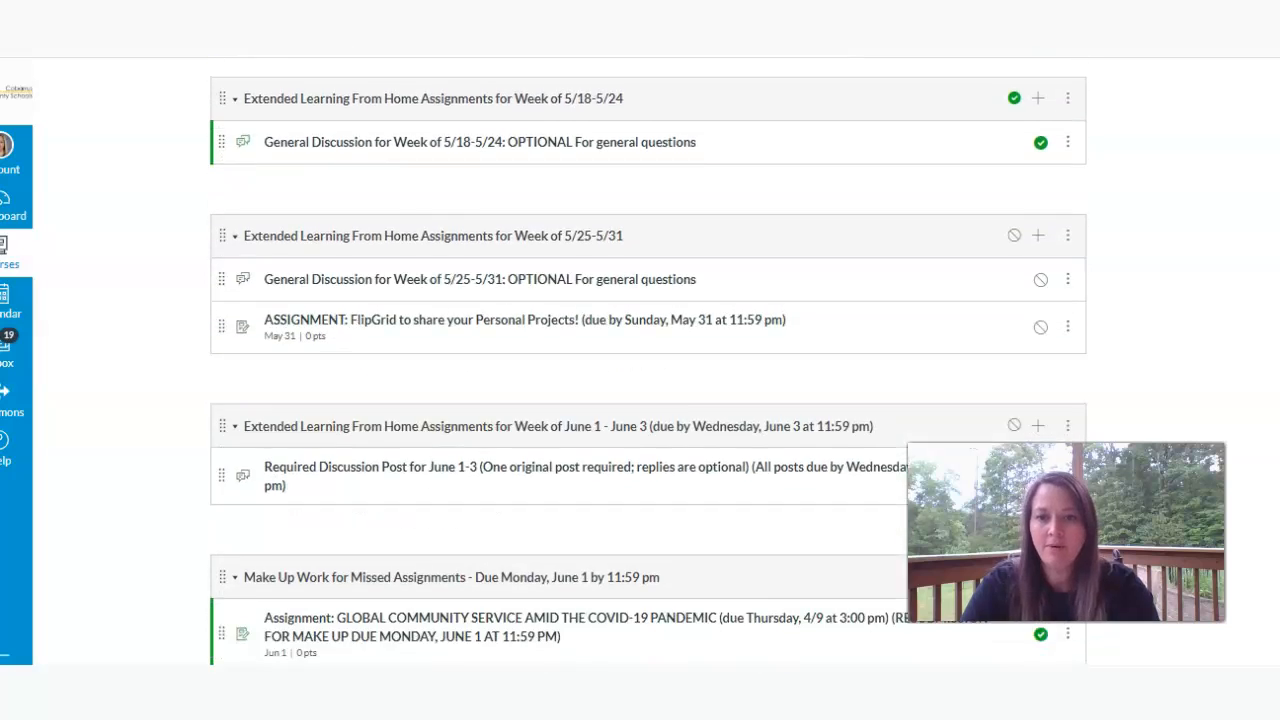
scroll("down", 3)
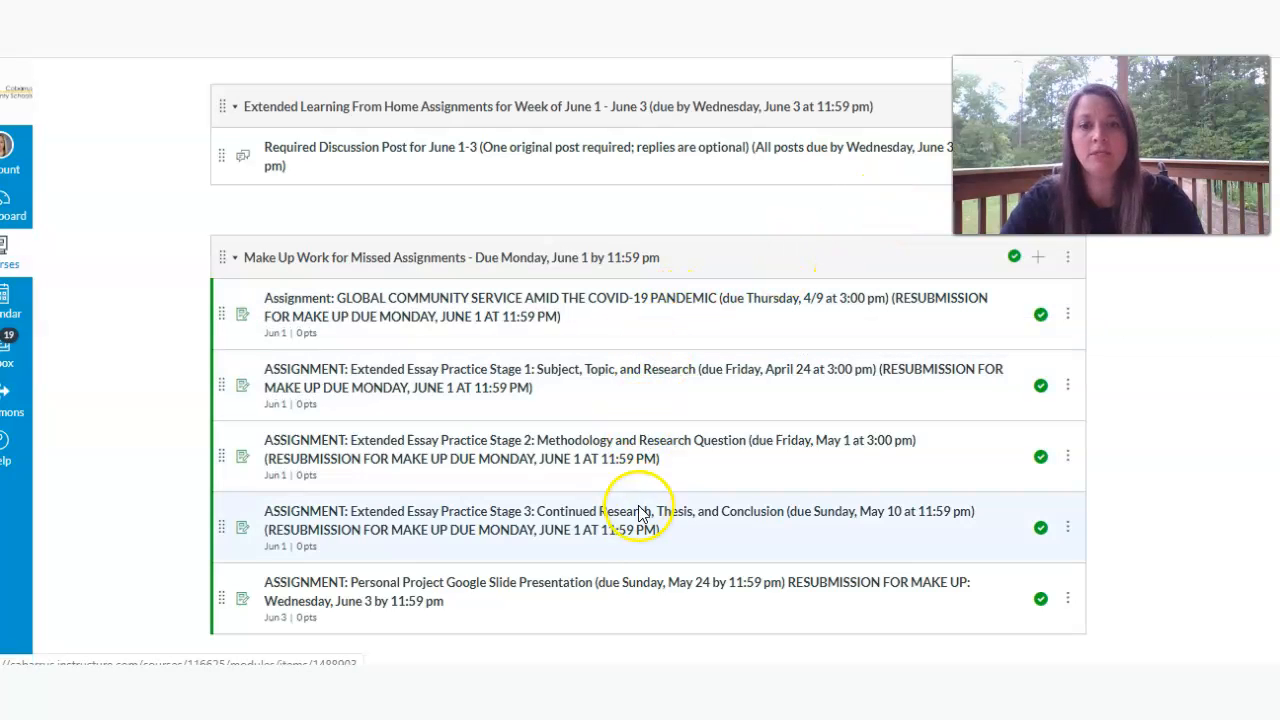
mouse_move(1220, 556)
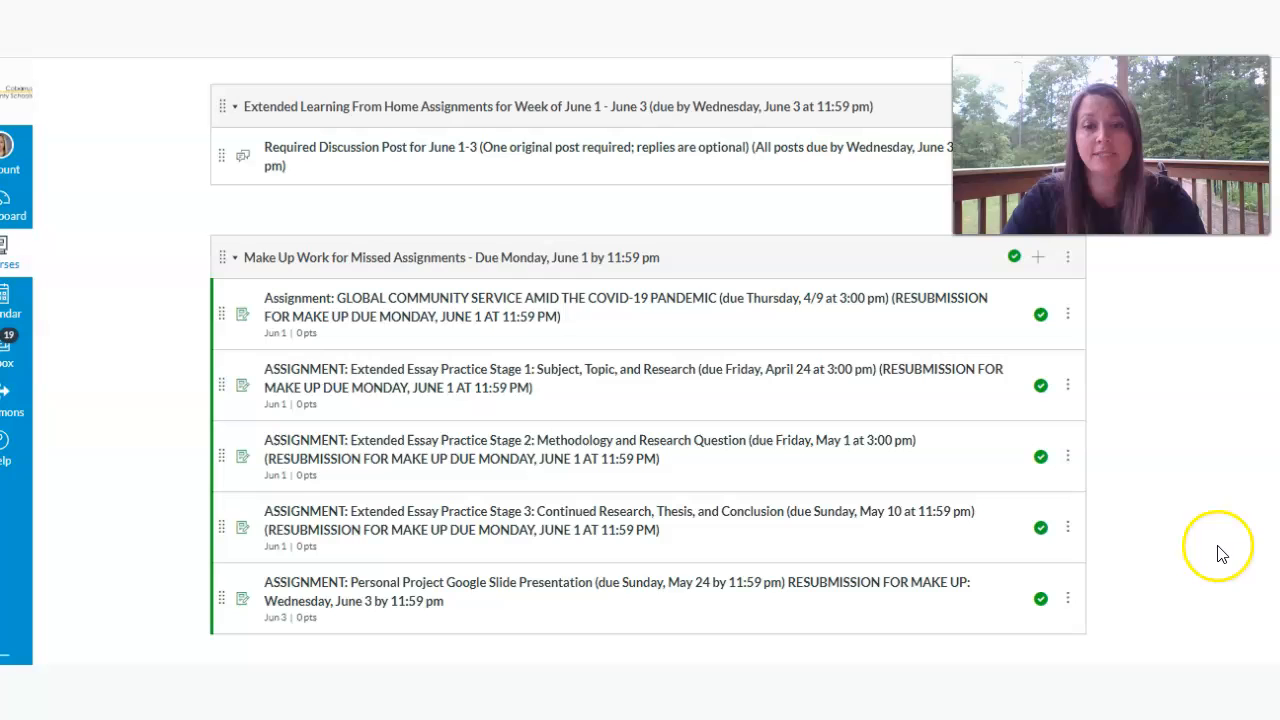
mouse_move(776, 588)
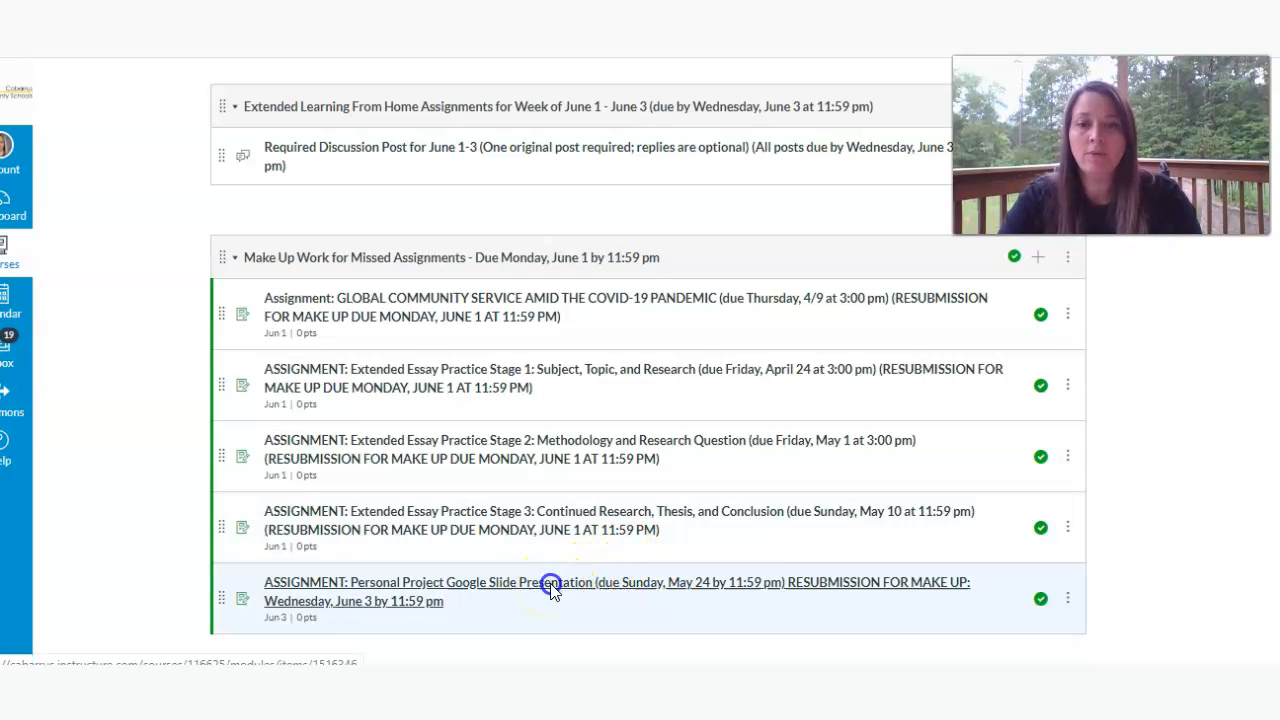
Step: View the Personal Project Google Slide Presentation assignment and read through its directions
left_click(548, 582)
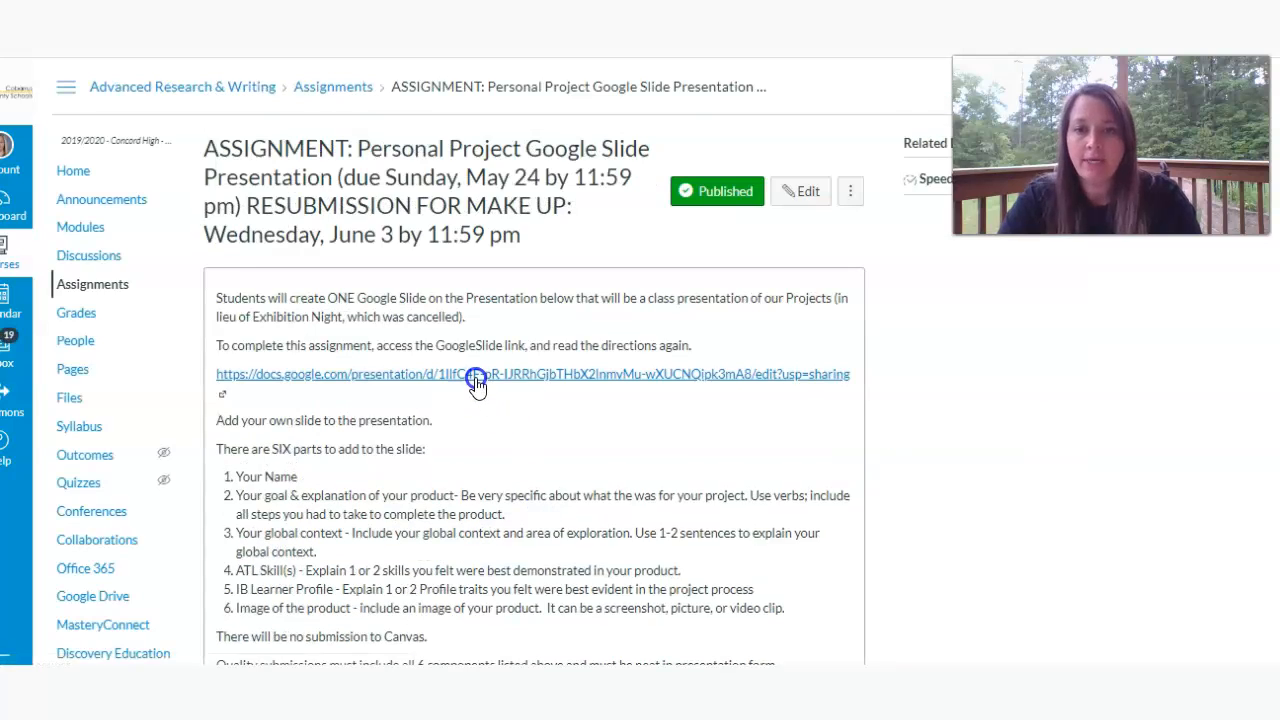
left_click(478, 380)
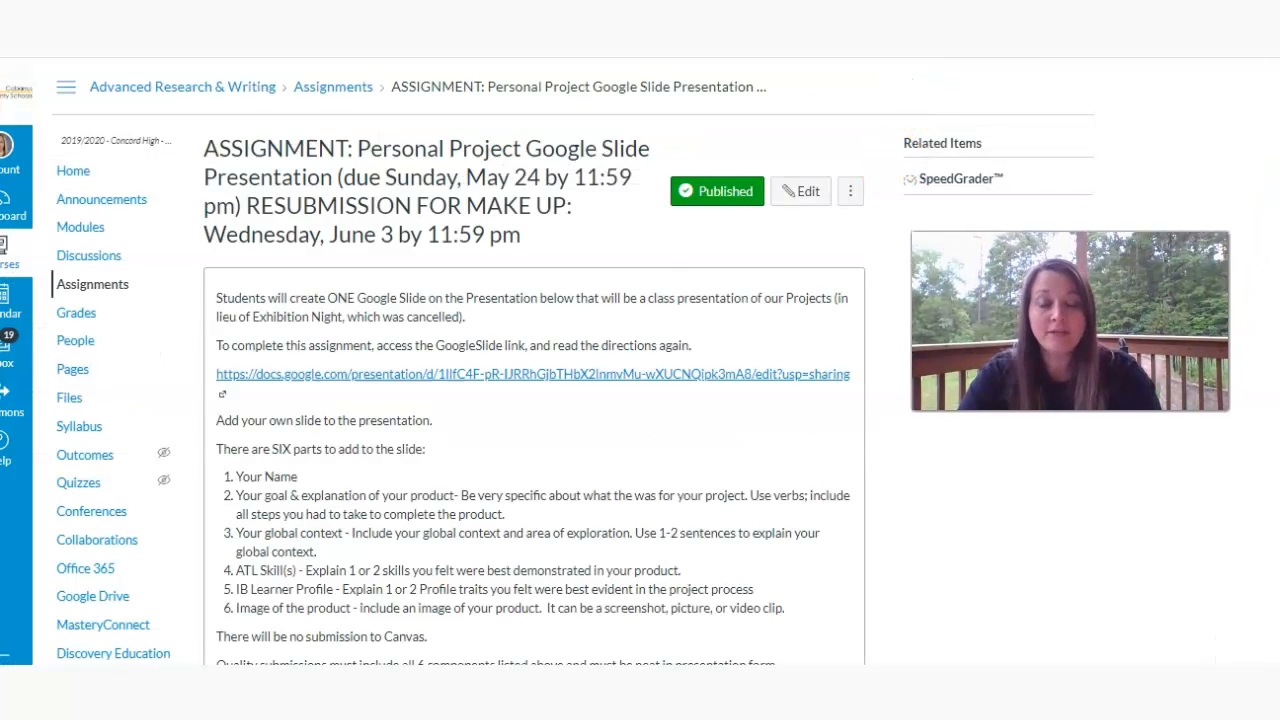
scroll("down", 3)
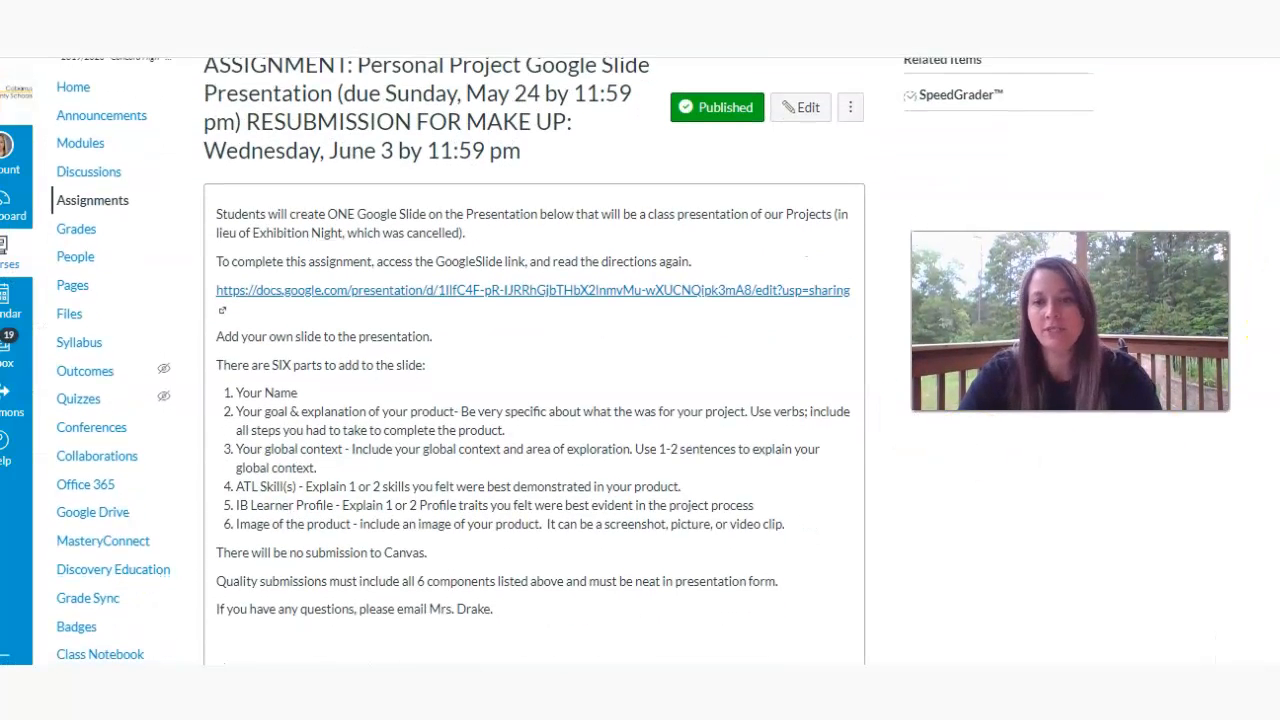
scroll("down", 3)
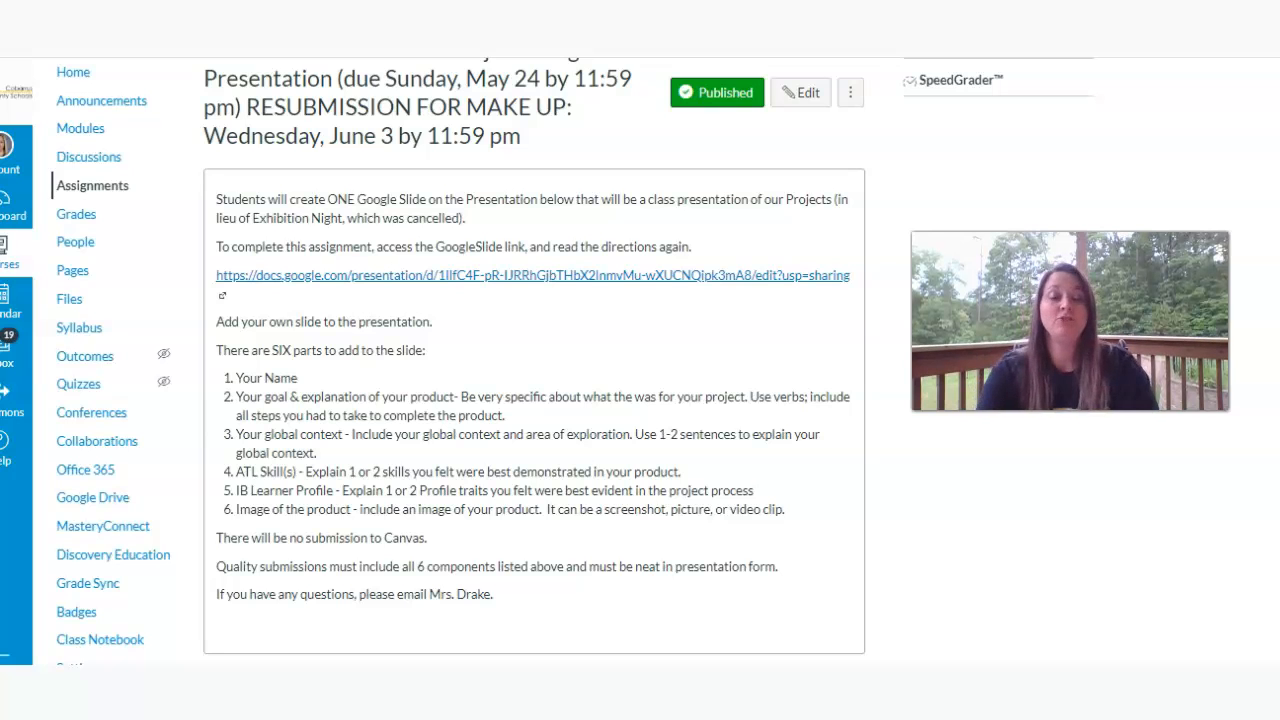
mouse_move(716, 92)
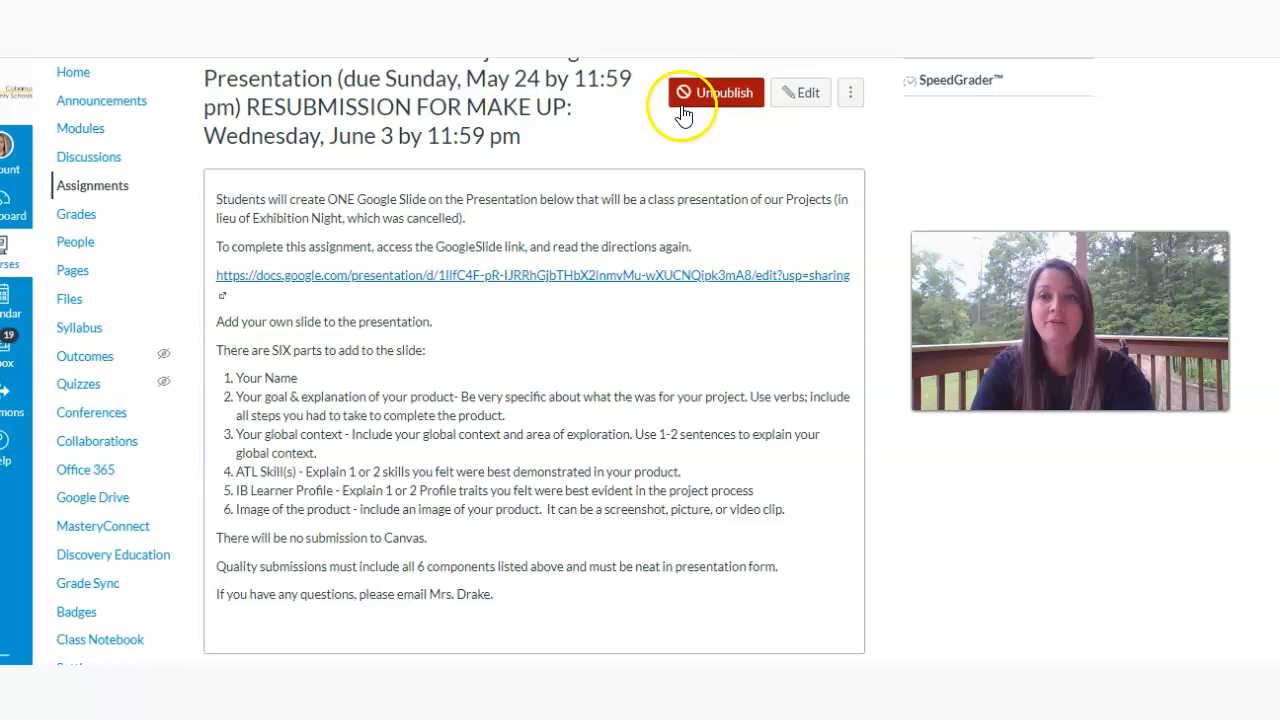
Step: Return to the 6/1-6/4 weekly page with its Reflection topic
left_click(712, 92)
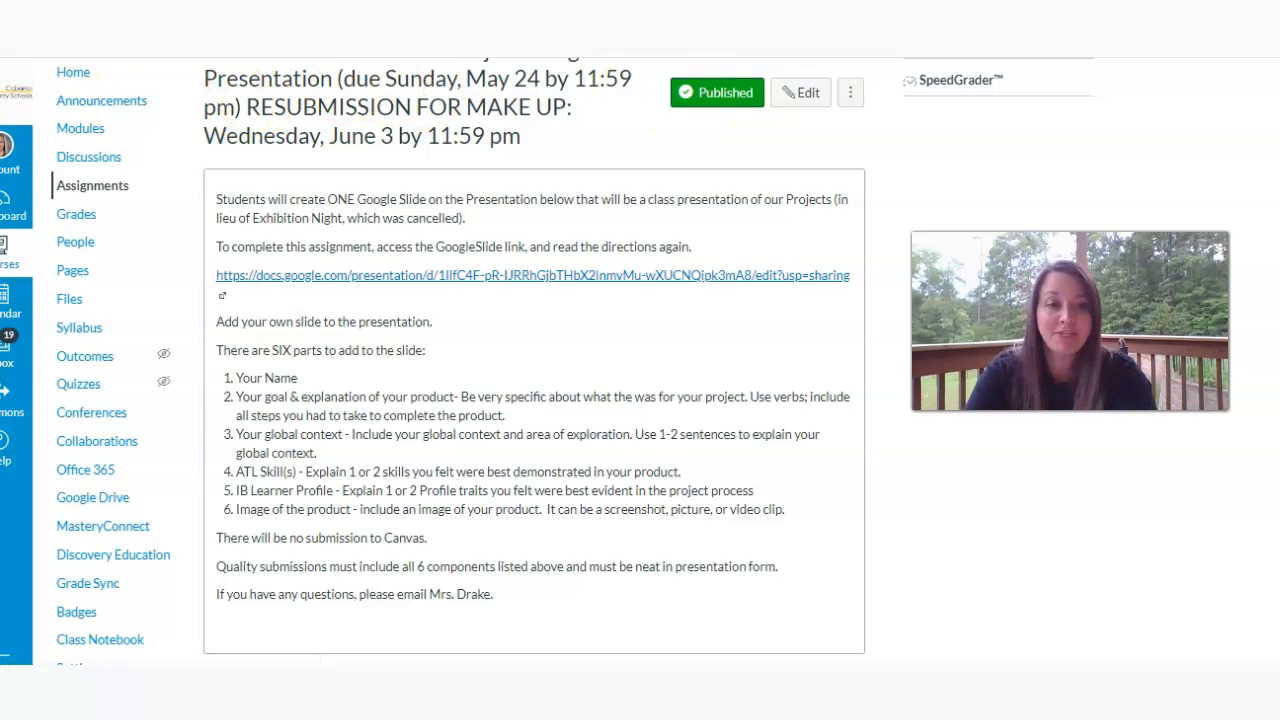
left_click(72, 220)
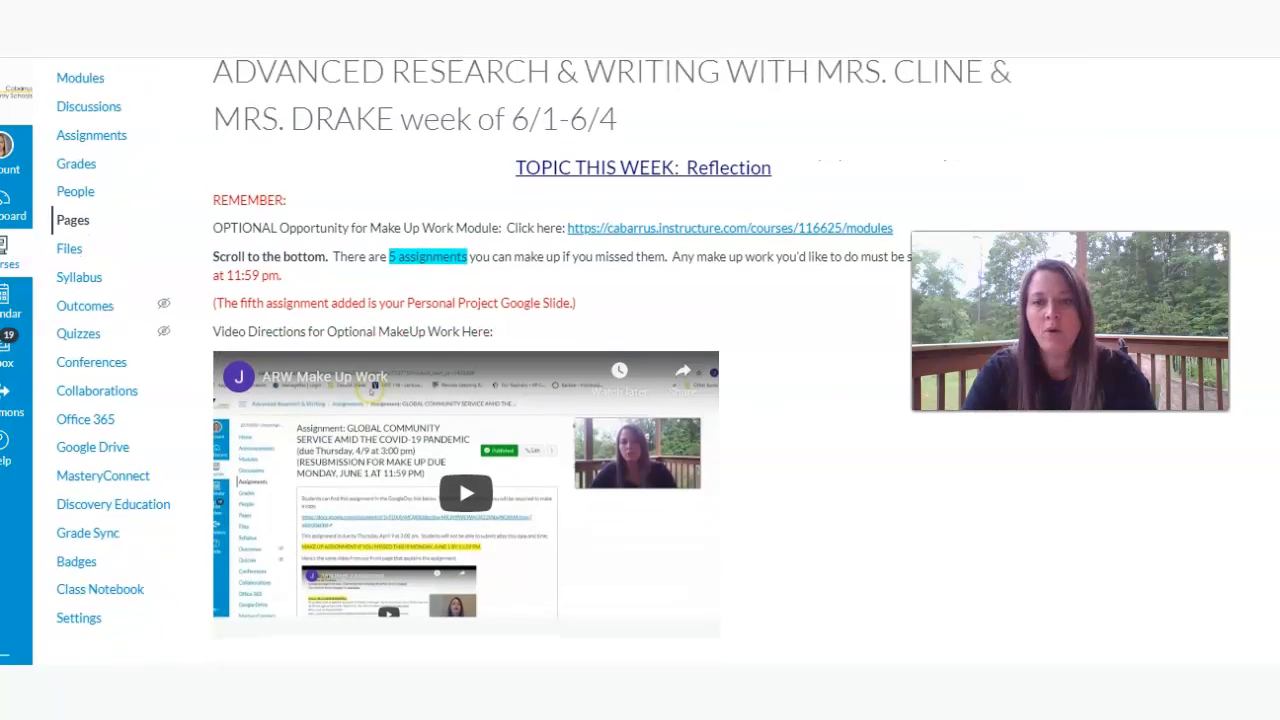
scroll("down", 3)
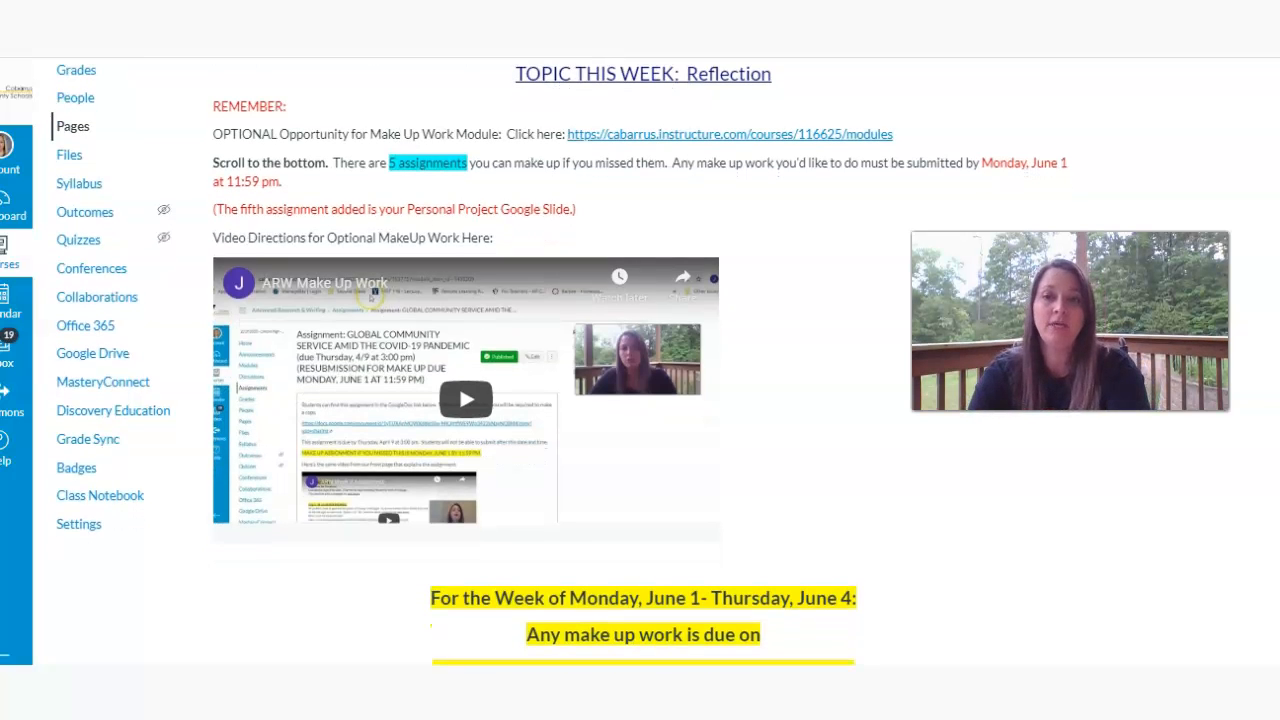
scroll("down", 3)
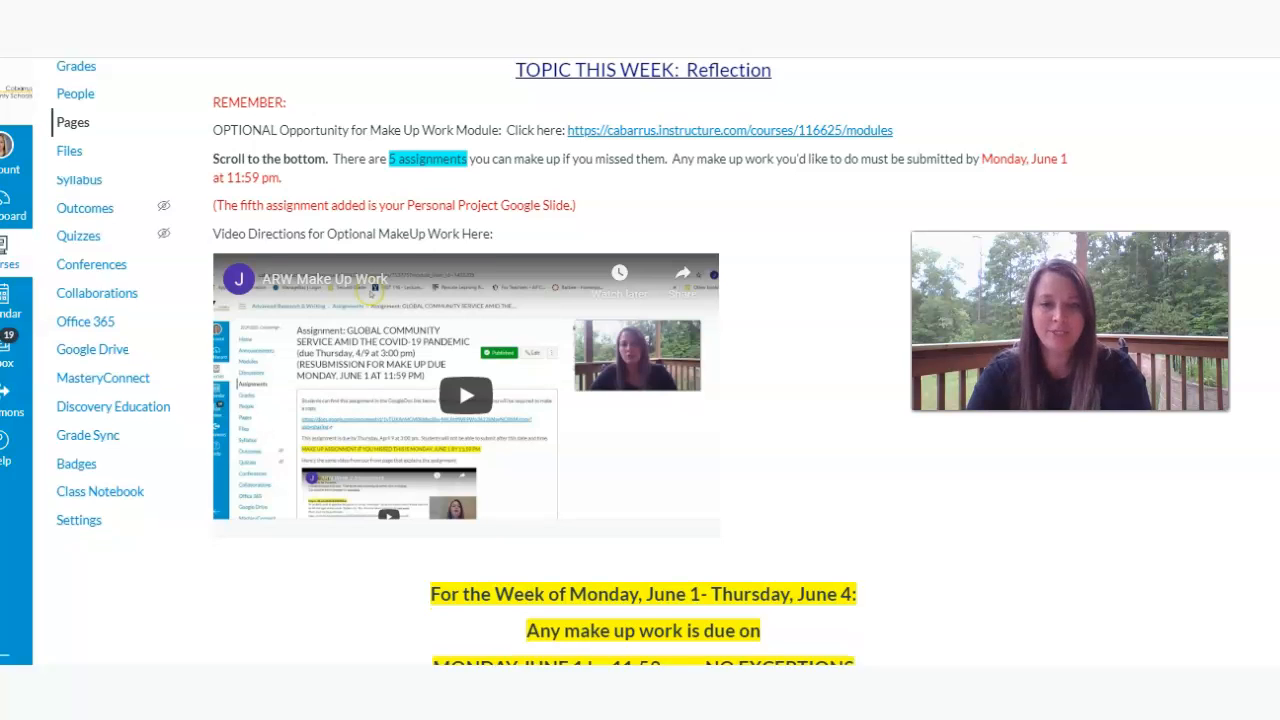
scroll("down", 3)
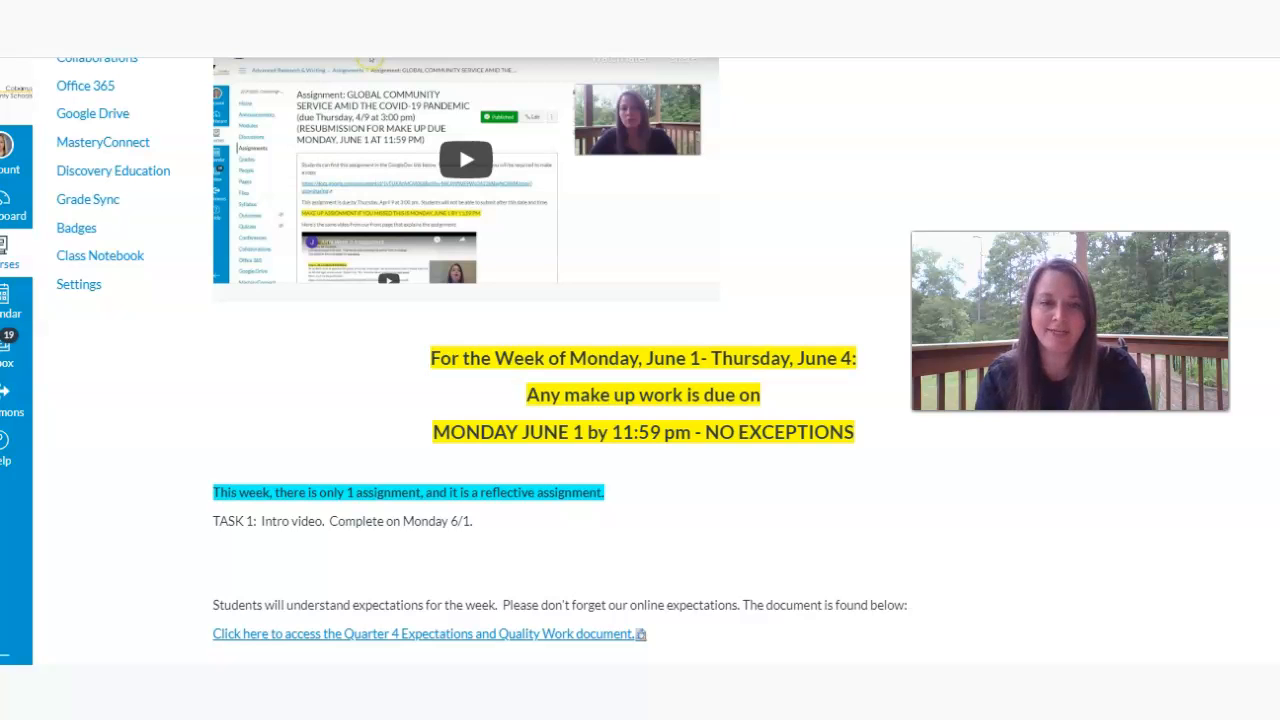
scroll("down", 3)
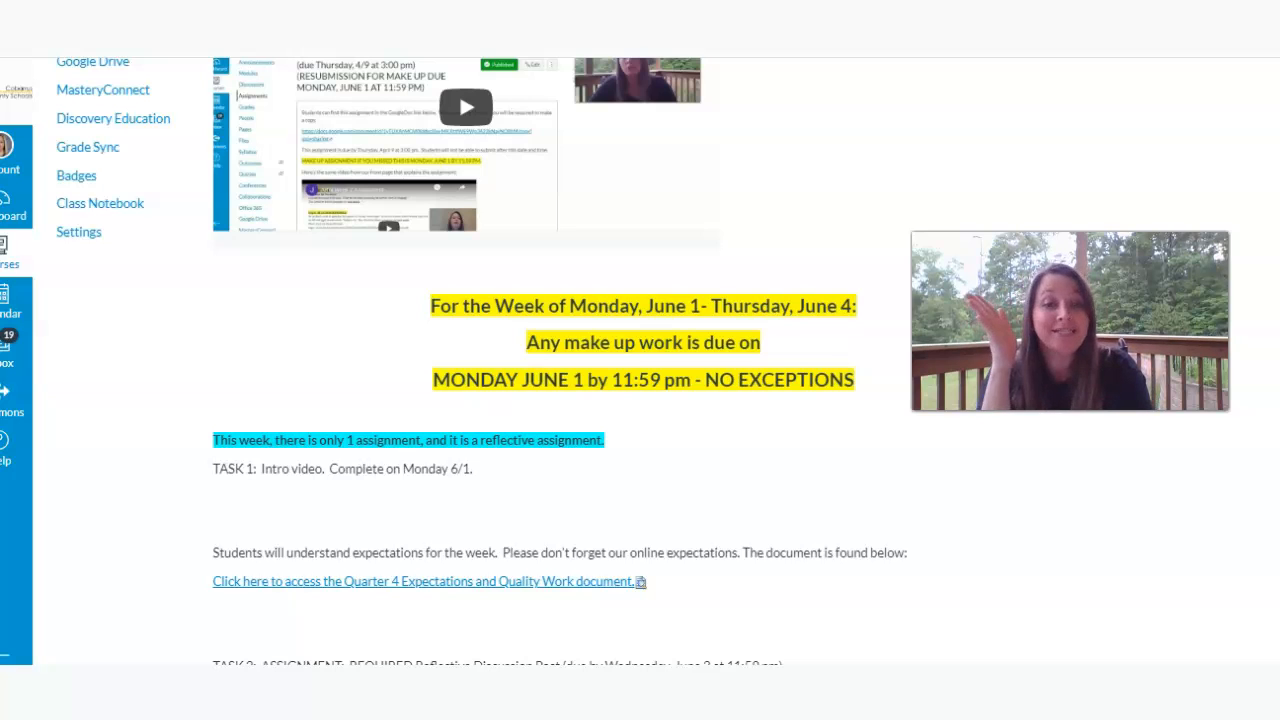
mouse_move(448, 496)
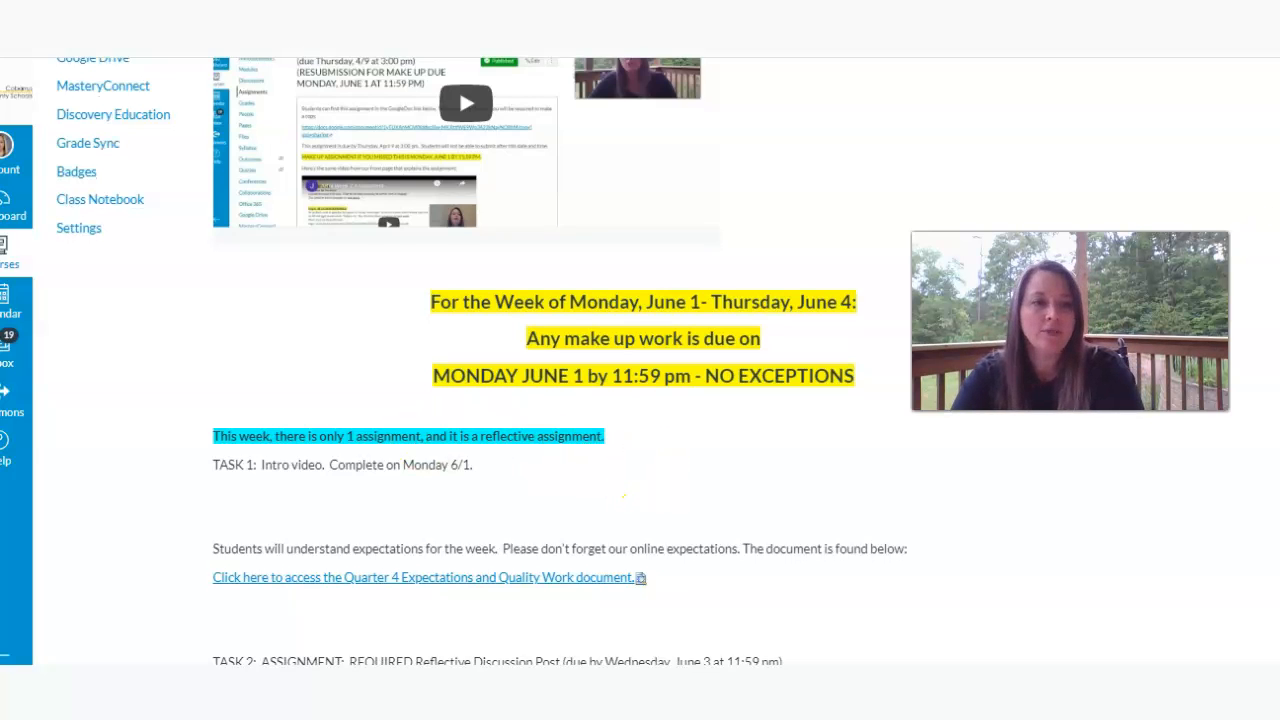
scroll("down", 3)
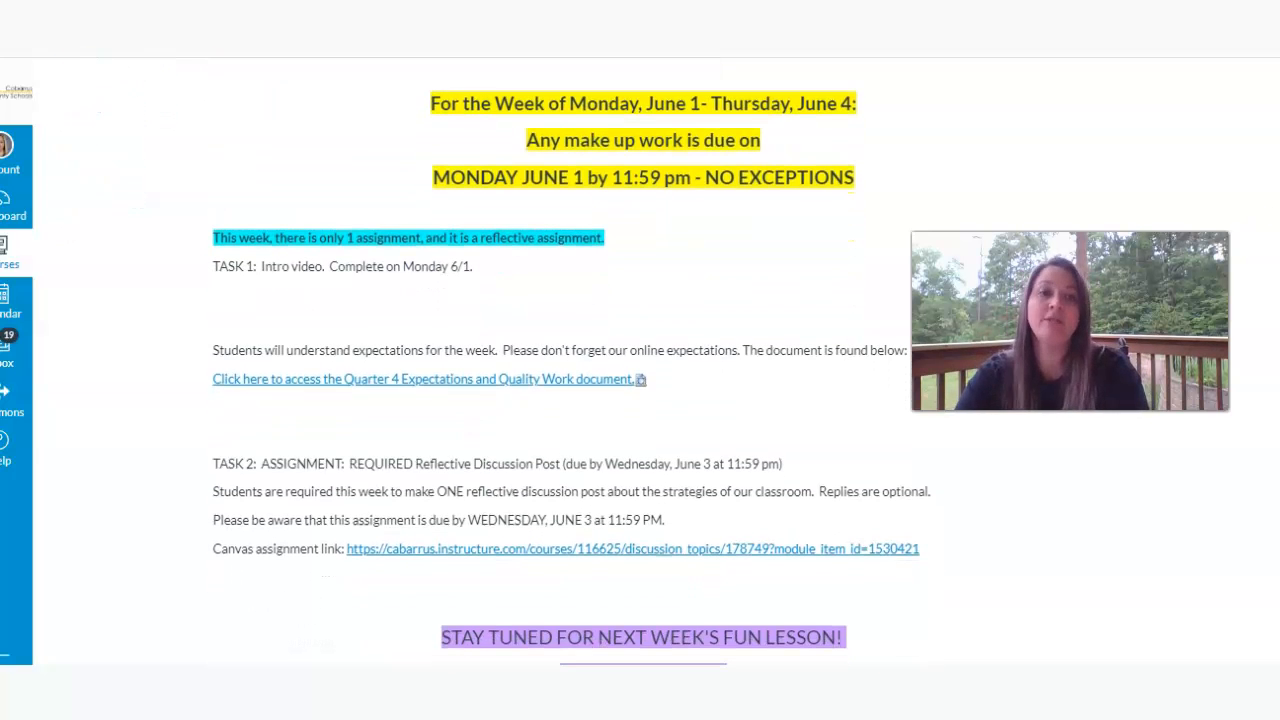
scroll("down", 3)
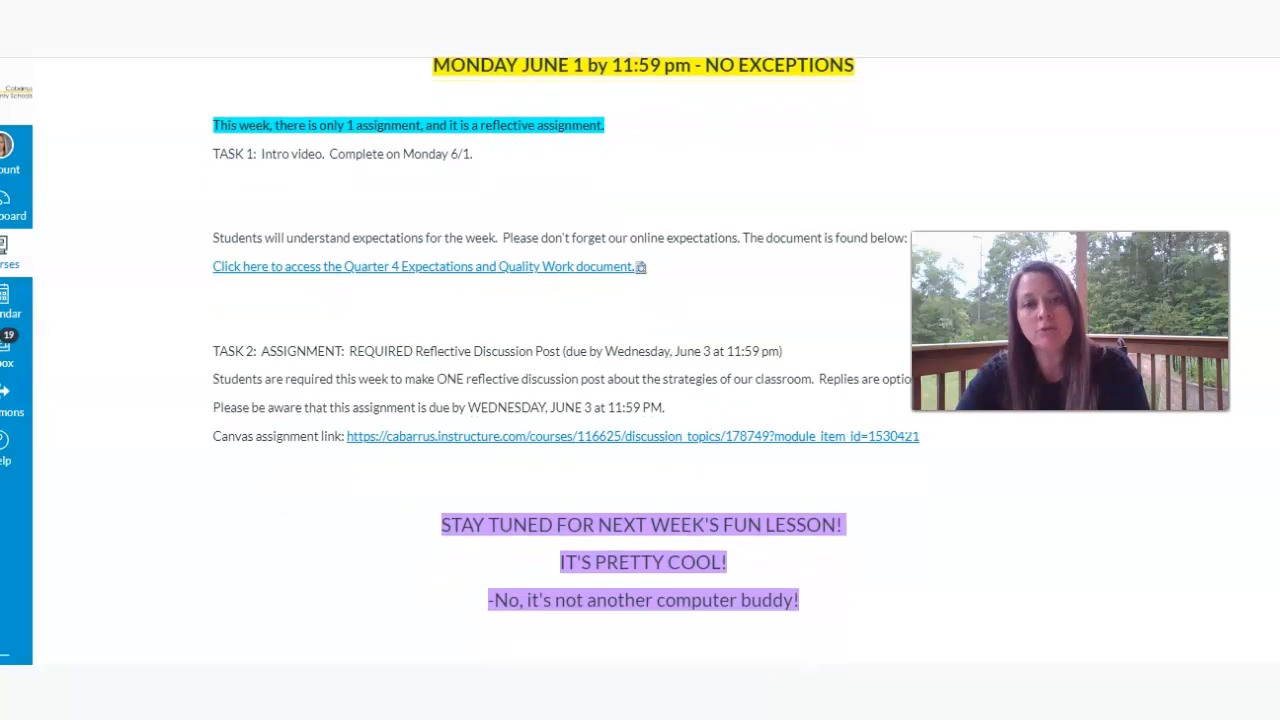
scroll("up", 3)
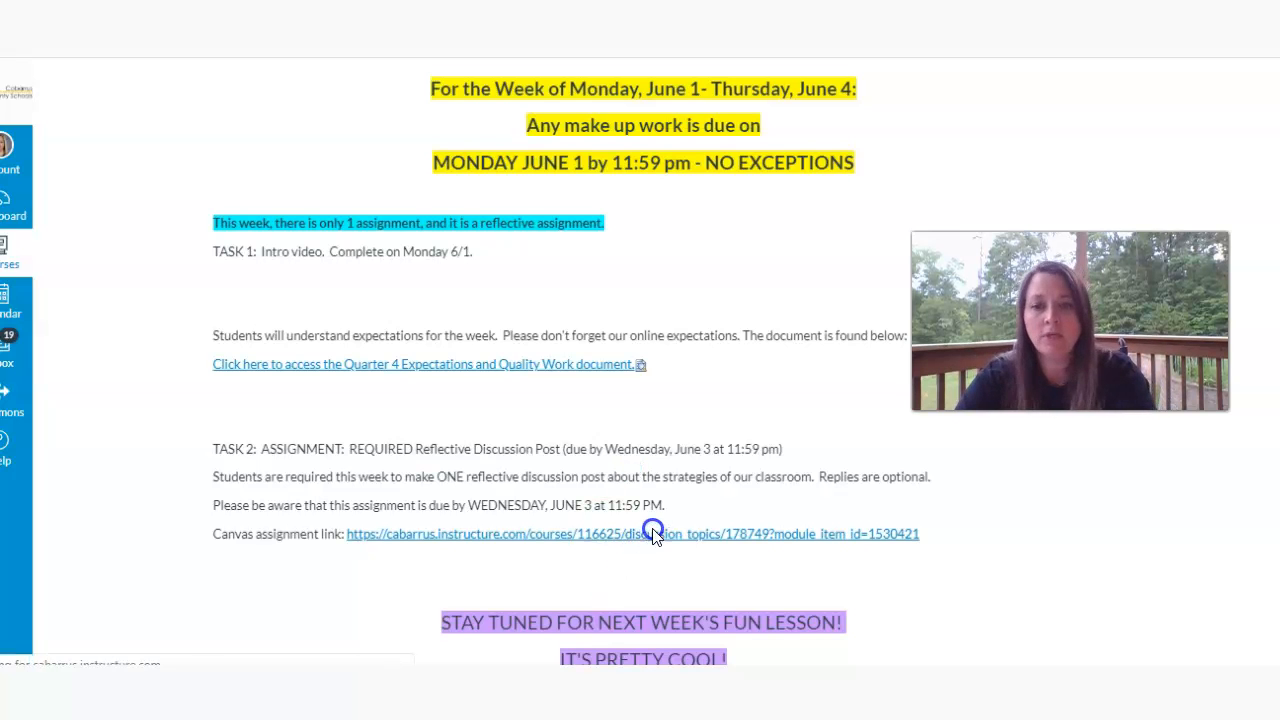
Step: View the Required Discussion Post for June 1-3 with its two classroom-strategy questions
left_click(632, 532)
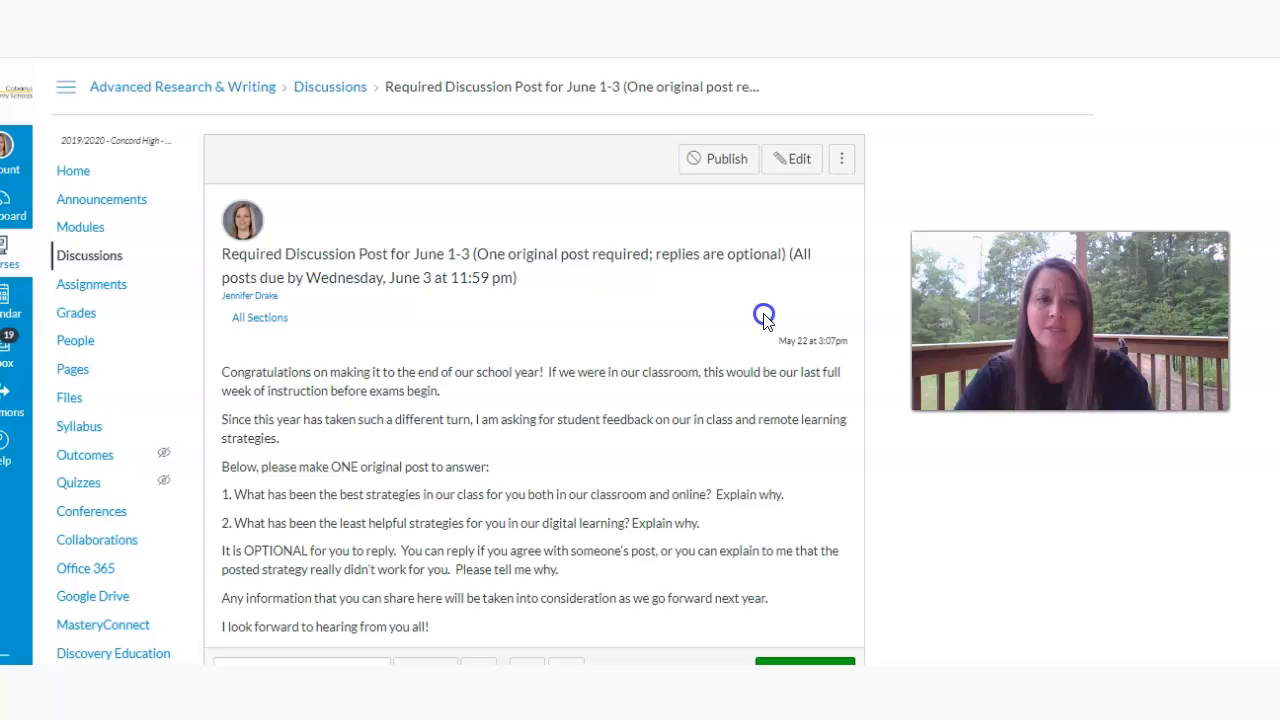
scroll("down", 3)
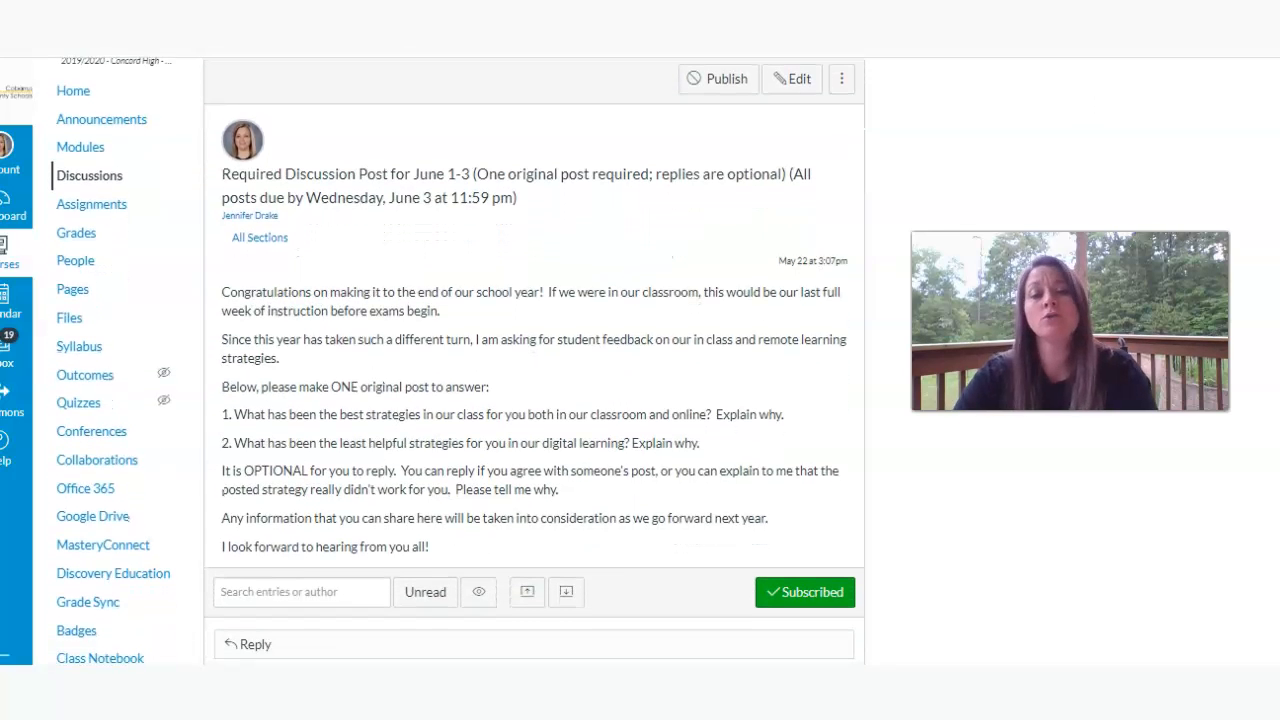
scroll("down", 3)
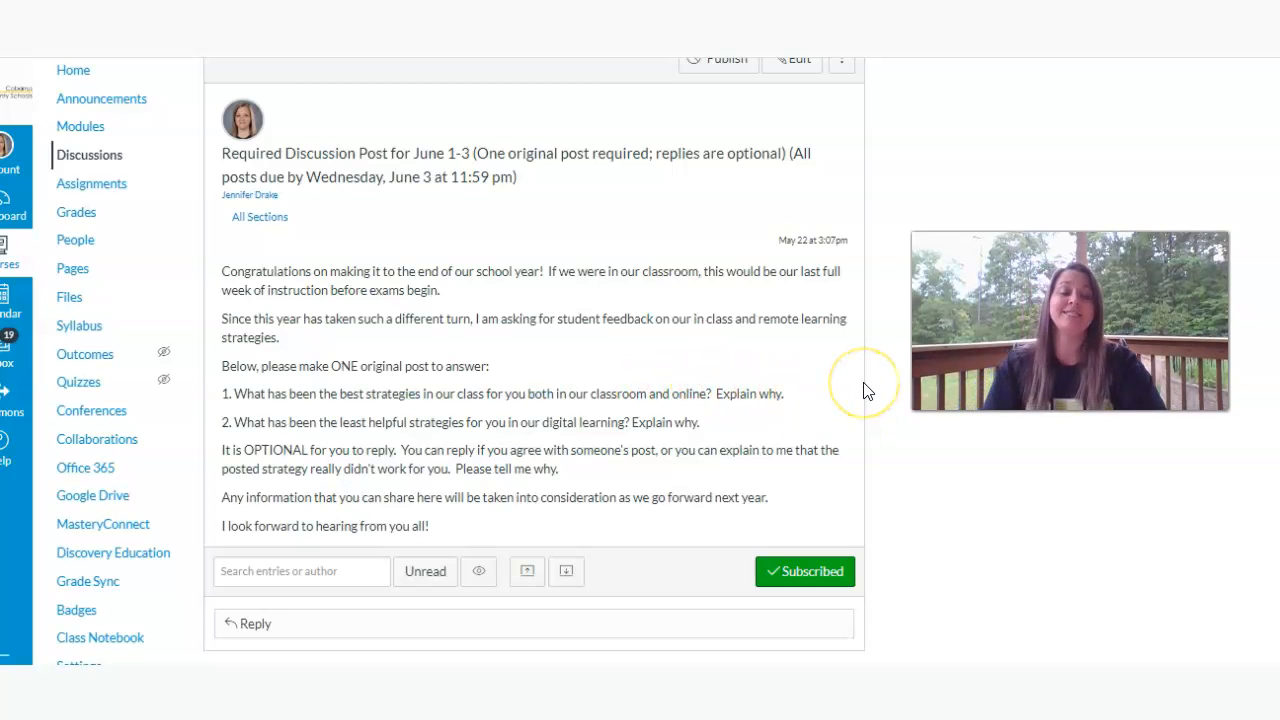
mouse_move(868, 390)
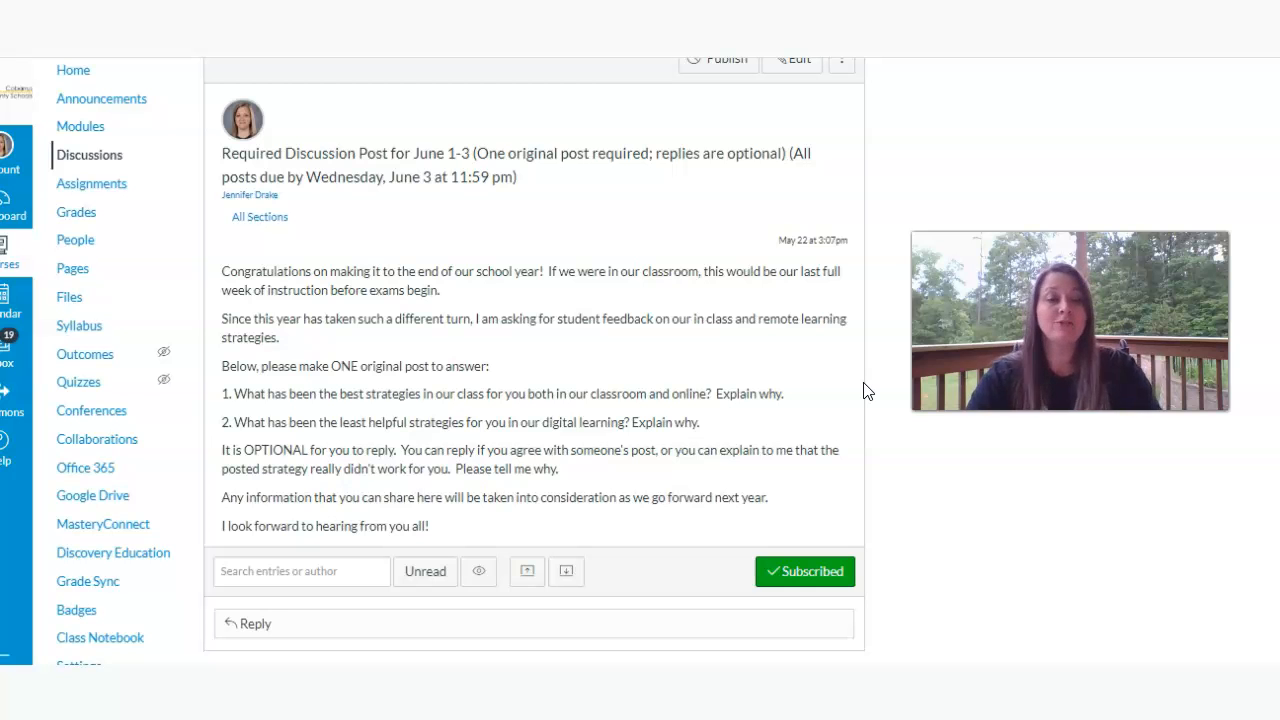
mouse_move(72, 70)
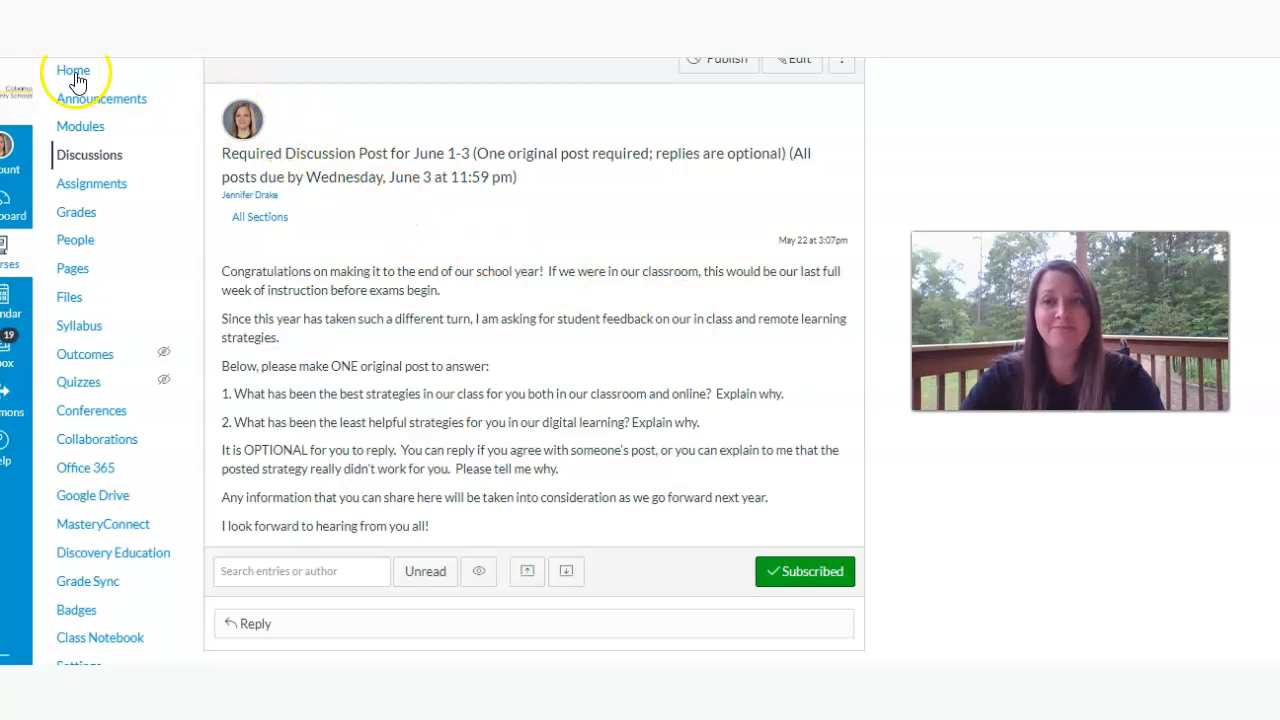
Step: Return to the course home page and scroll down to the teacher's contact information
left_click(72, 70)
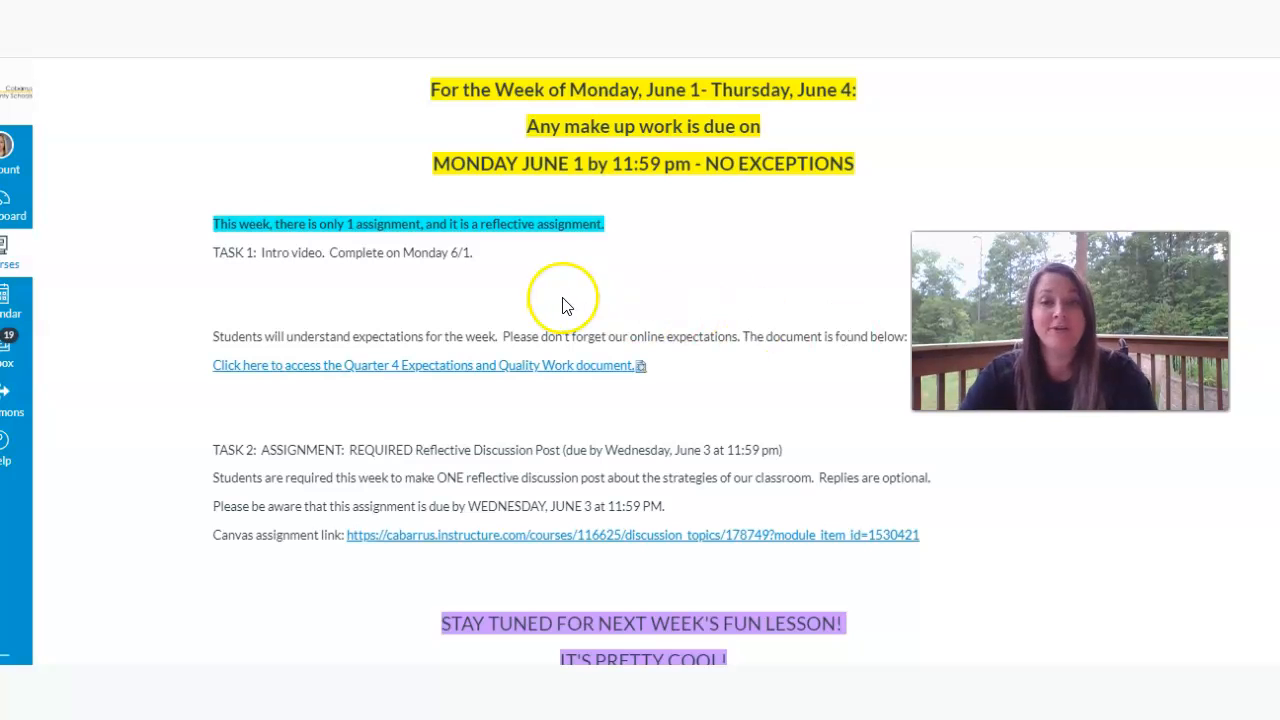
mouse_move(562, 298)
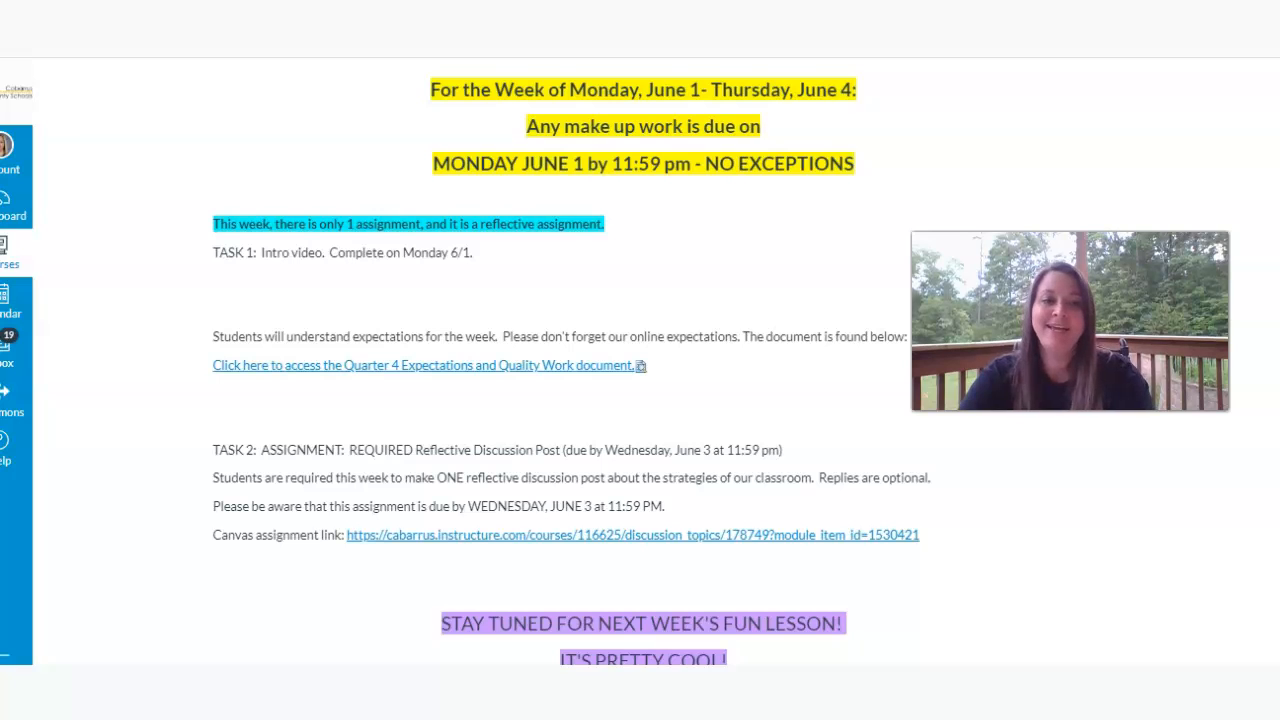
scroll("down", 3)
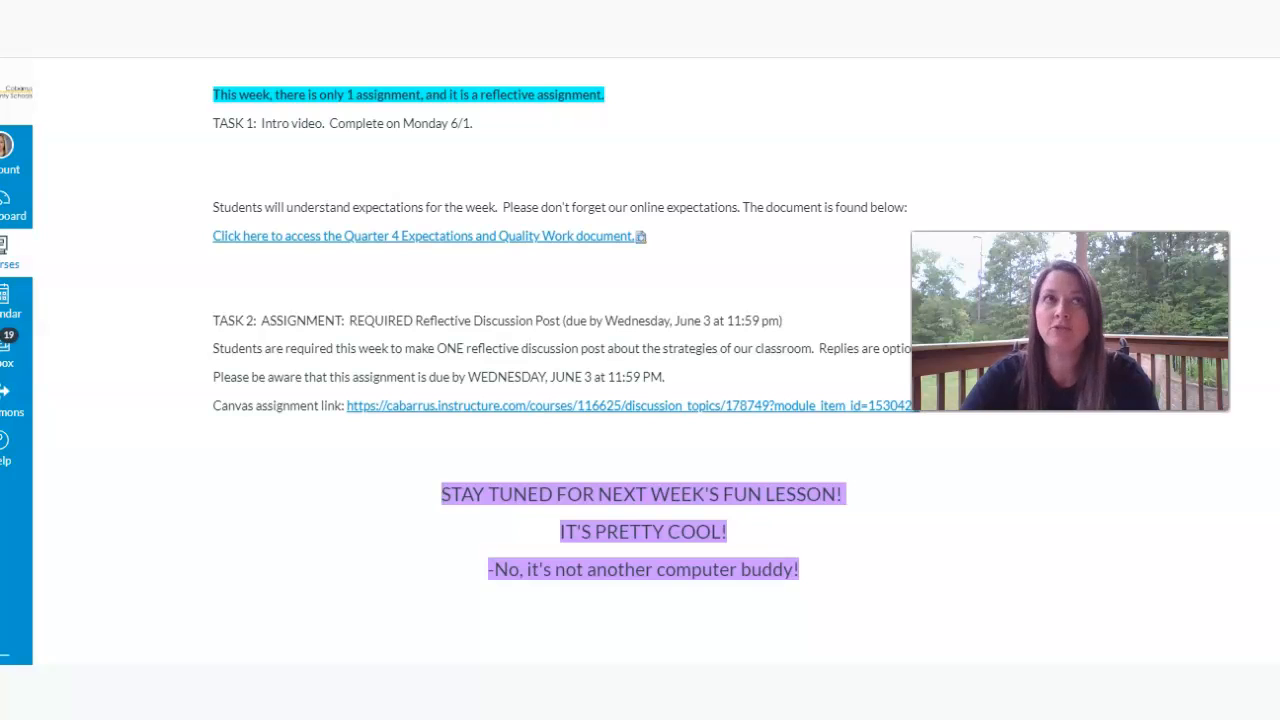
scroll("down", 3)
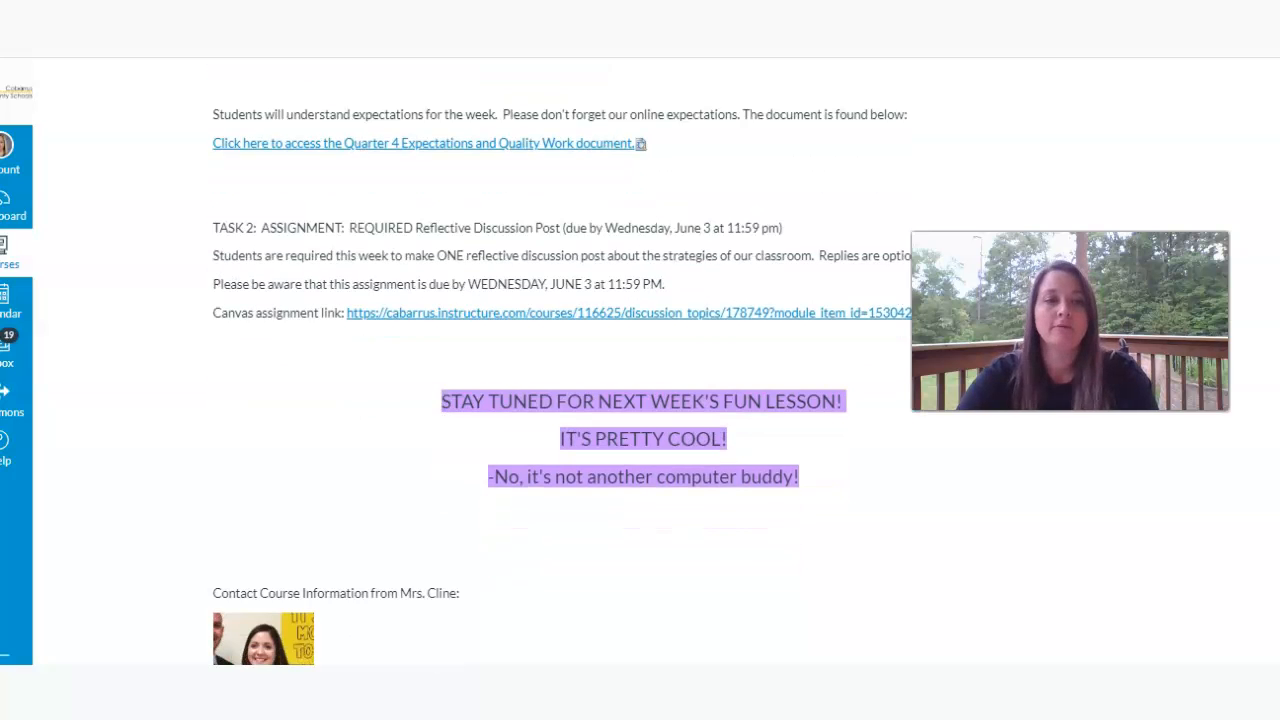
scroll("down", 3)
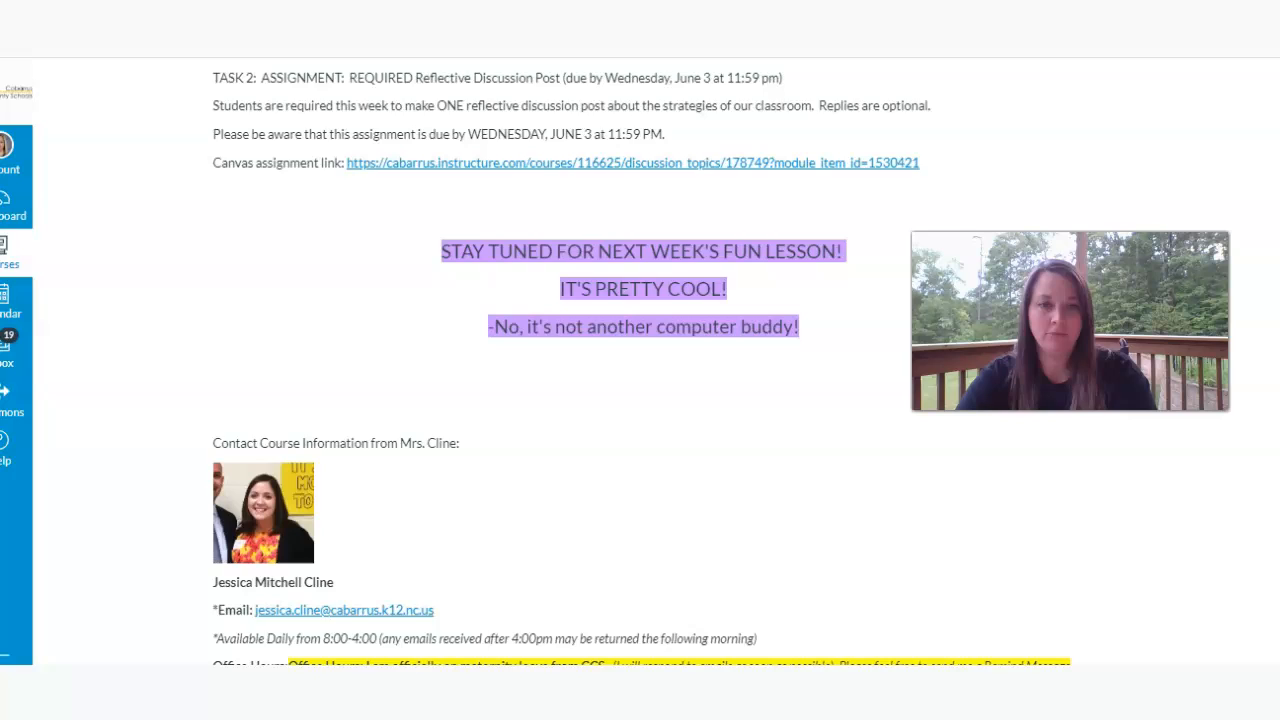
scroll("down", 3)
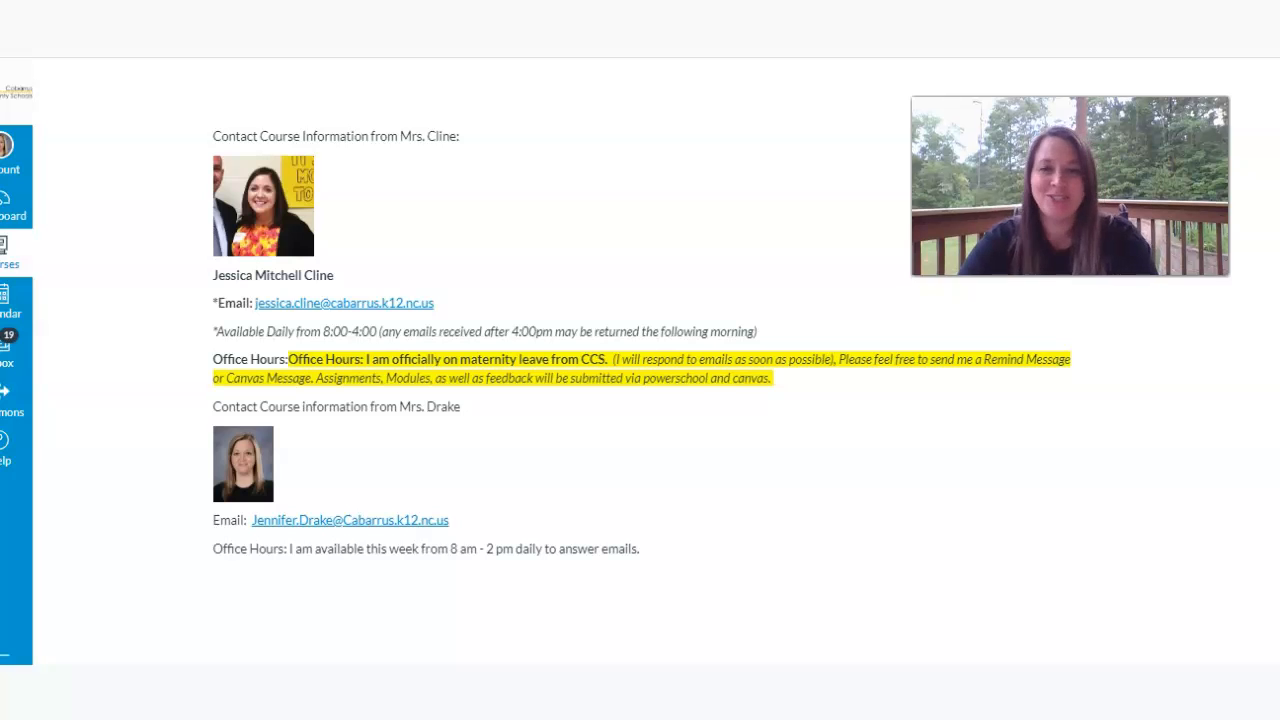
mouse_move(508, 504)
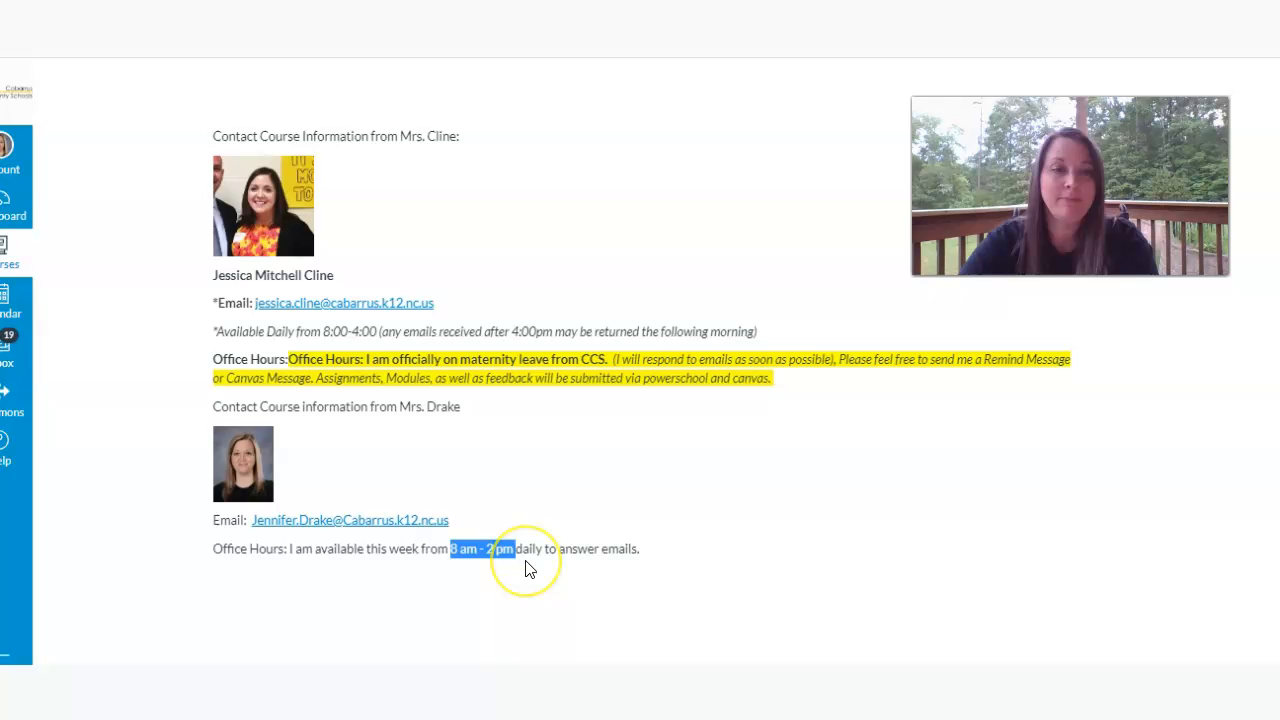
mouse_move(736, 568)
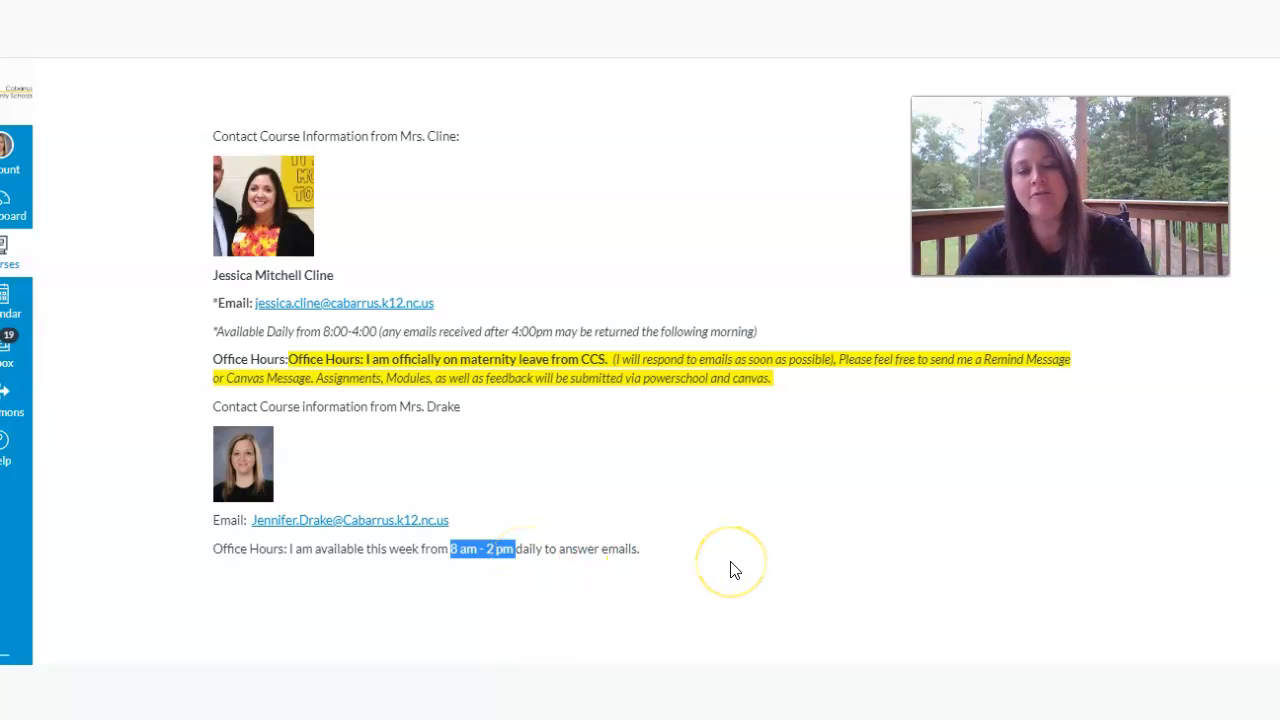
mouse_move(732, 562)
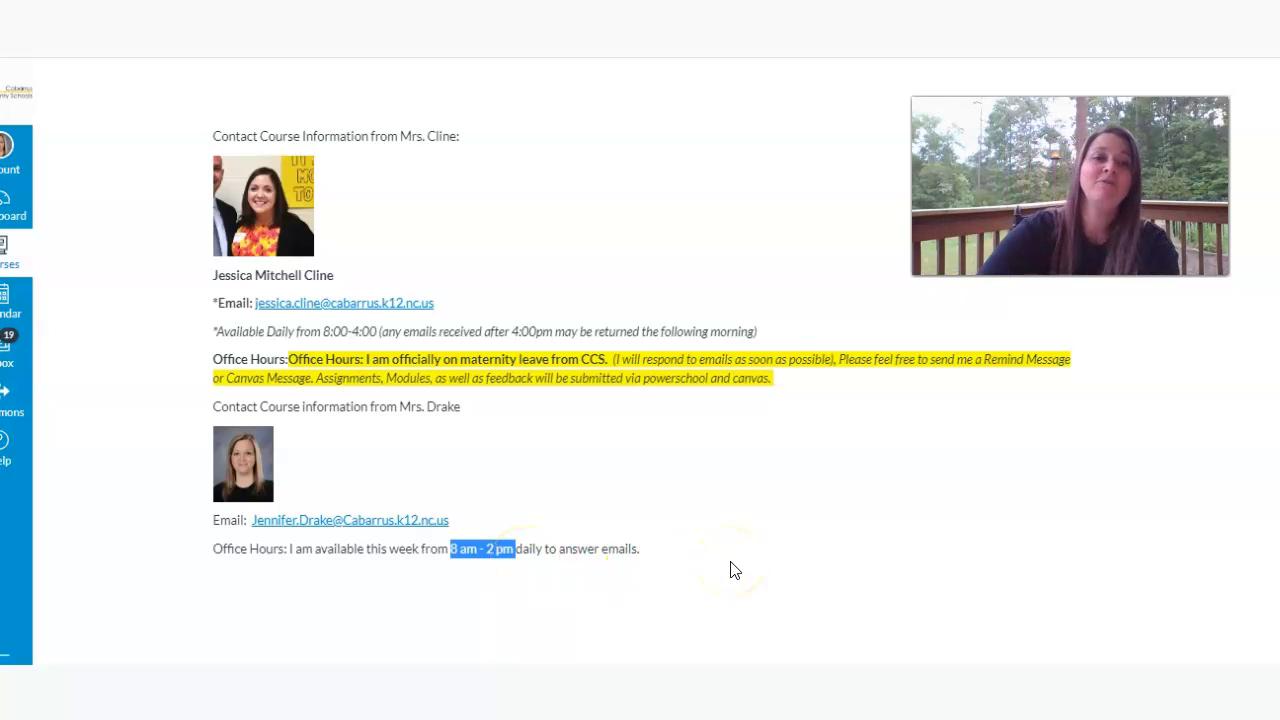